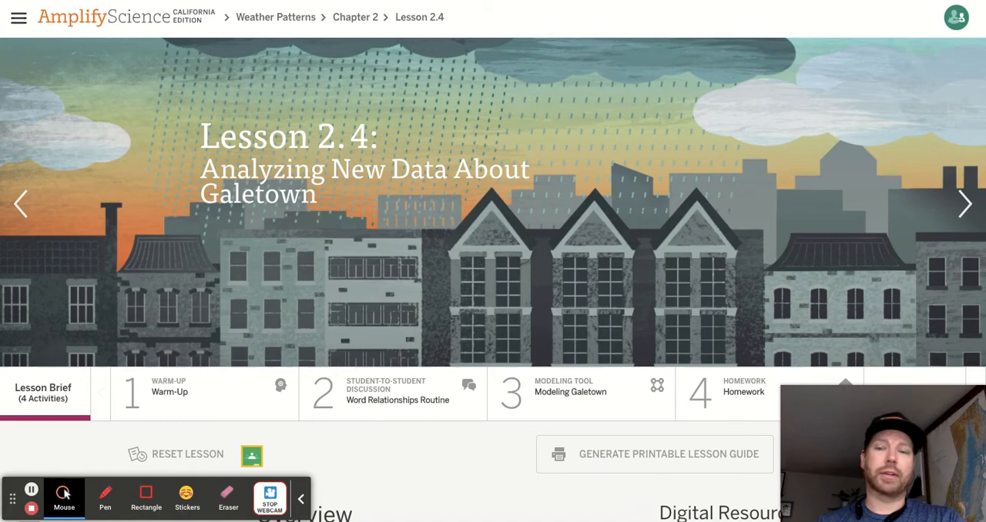
Open the Lesson 2.4 Warm-Up activity showing Dr. Kenji Emerson's temperature data message.
scroll(down, 3)
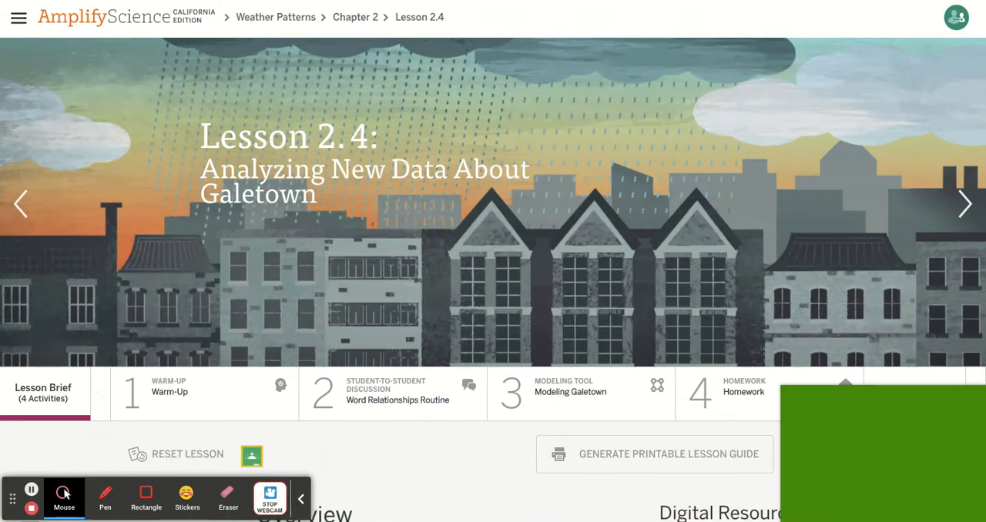
click(269, 498)
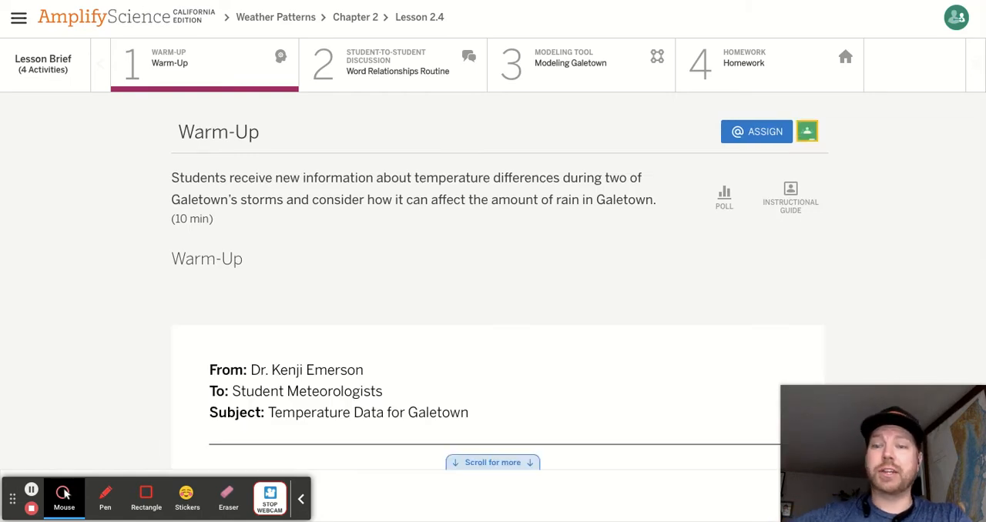
Scroll past the memo to the storm temperature-and-rainfall table and the rain question.
scroll(down, 3)
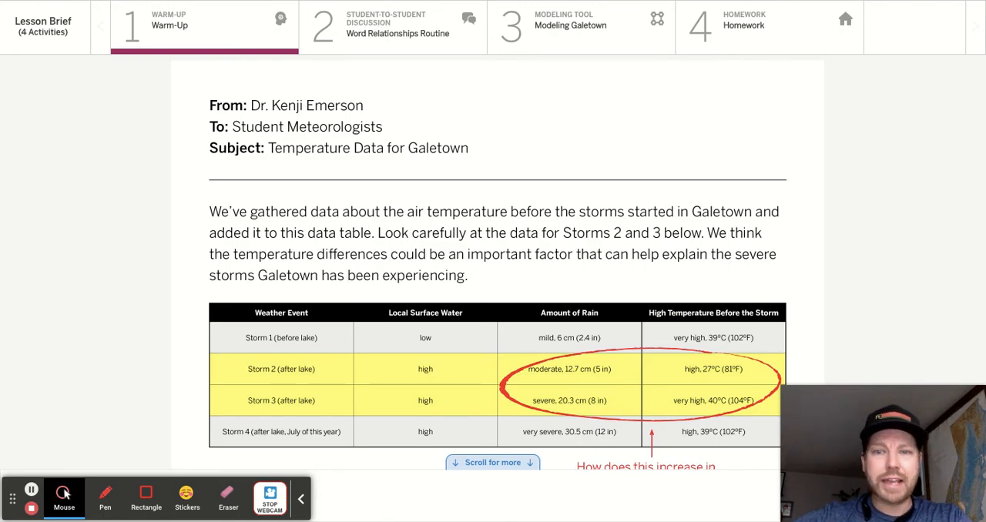
scroll(down, 3)
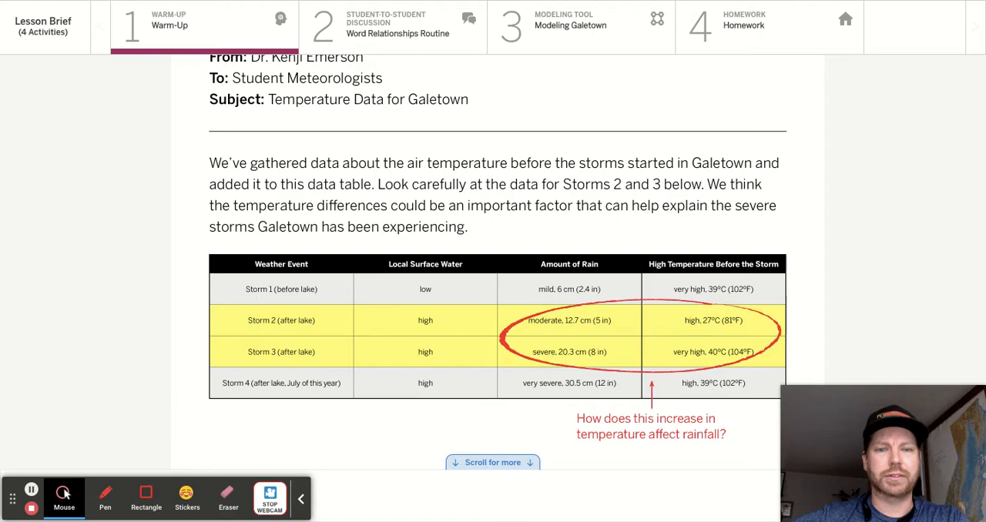
scroll(down, 3)
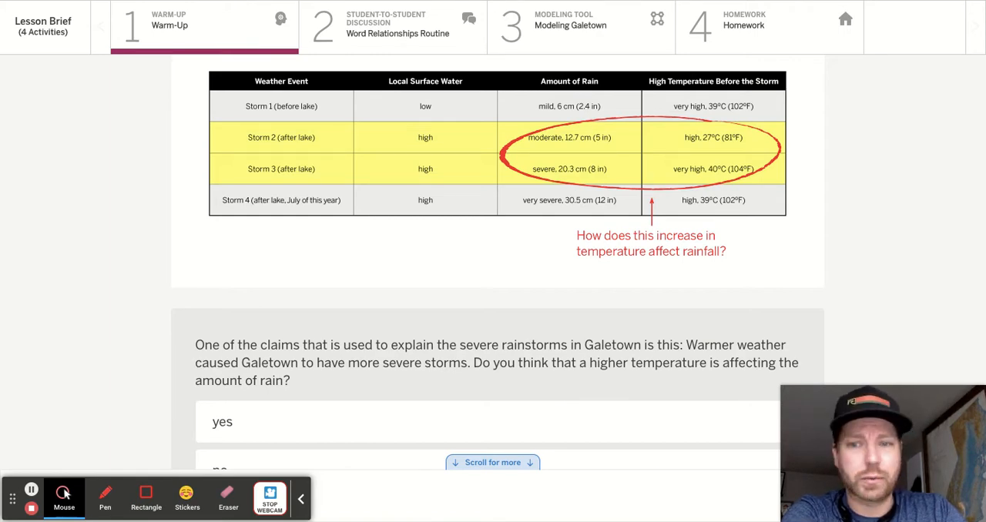
Review the yes, no and not sure answer choices, returning to the Warm-Up's beginning.
scroll(down, 3)
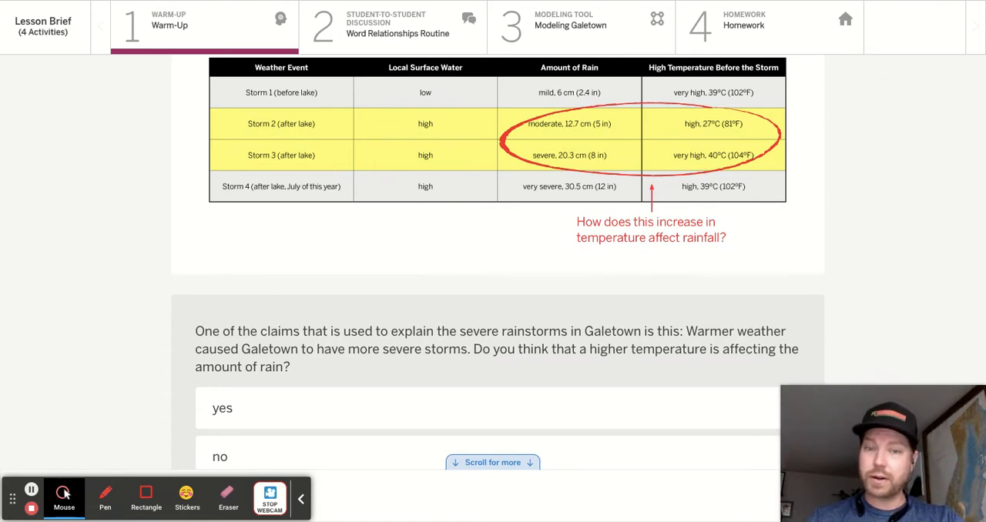
scroll(down, 3)
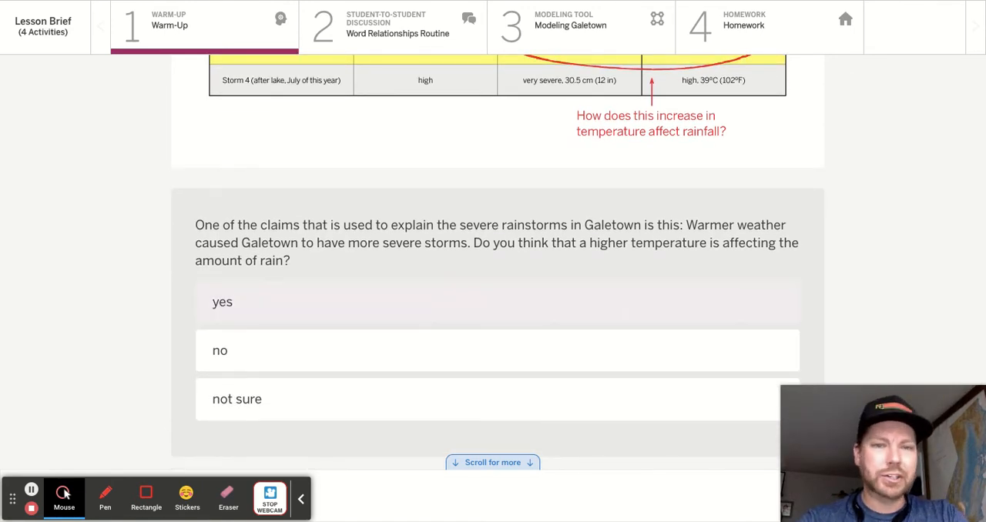
scroll(down, 3)
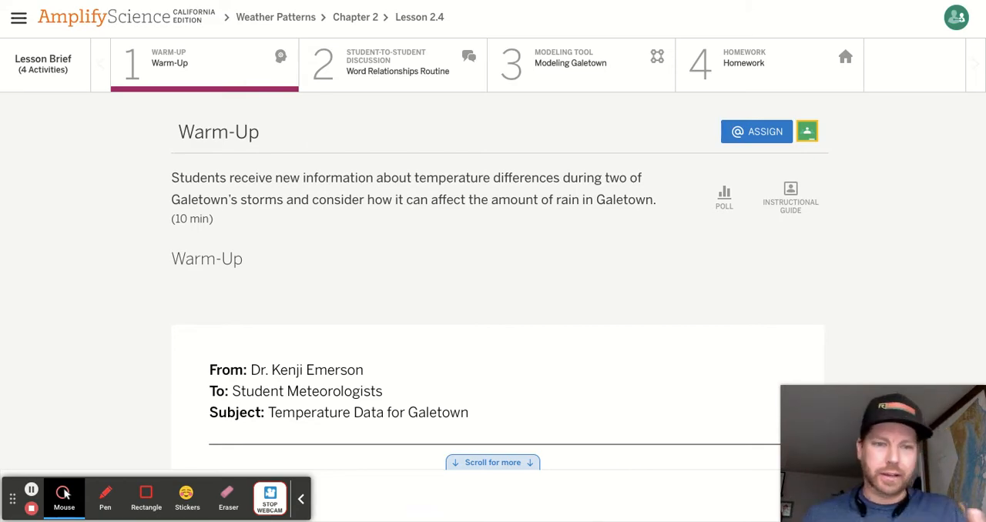
Scroll back down to the data table with circled Storm 2 and 3 rows.
scroll(down, 3)
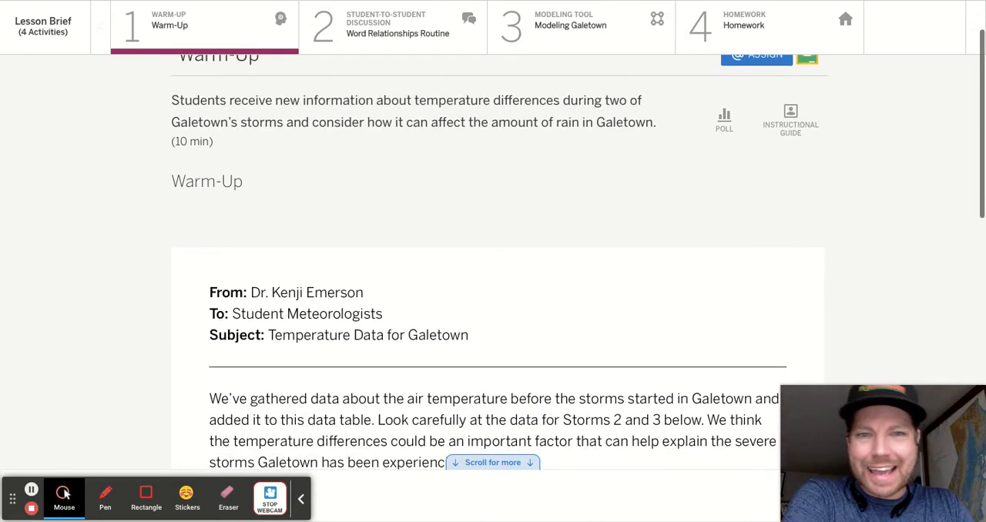
scroll(down, 3)
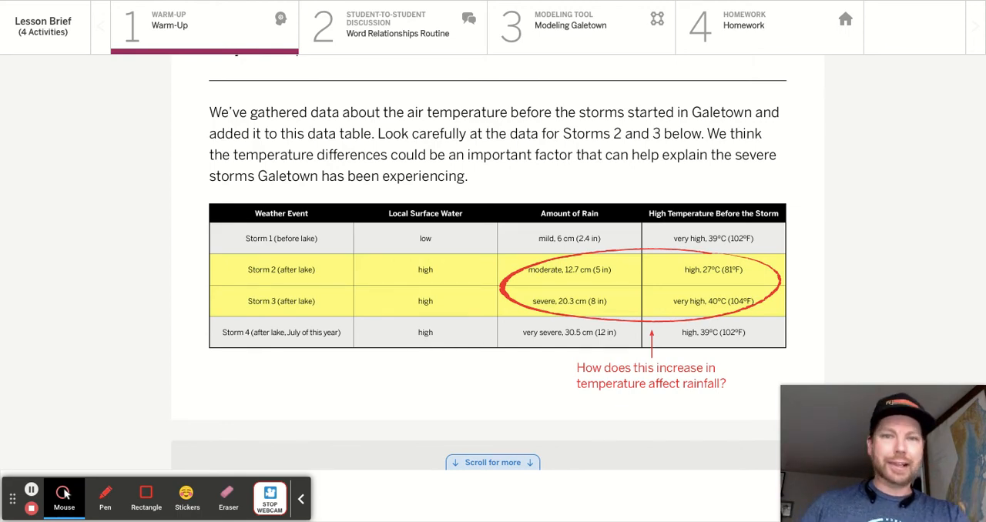
scroll(down, 3)
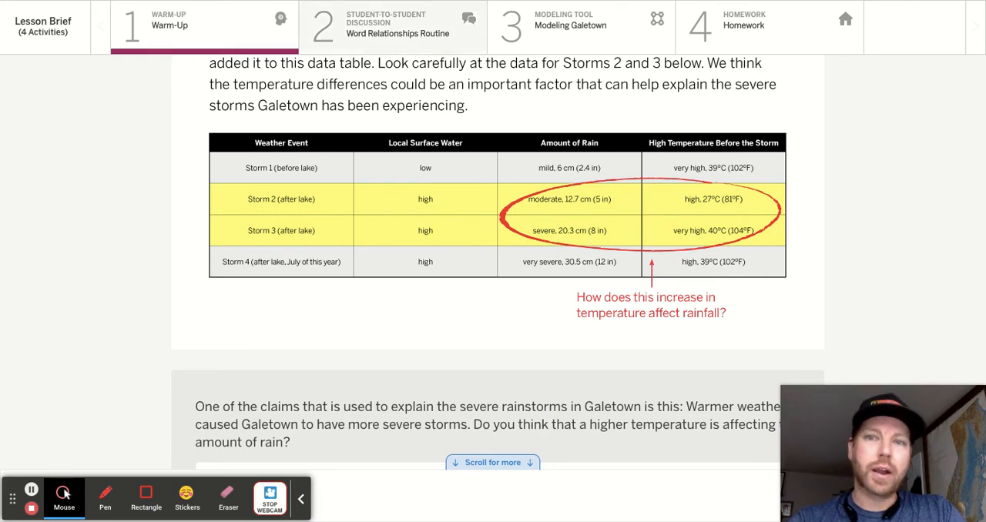
View the Word Relationships Routine, then move on to 3 Modeling Galetown.
click(399, 25)
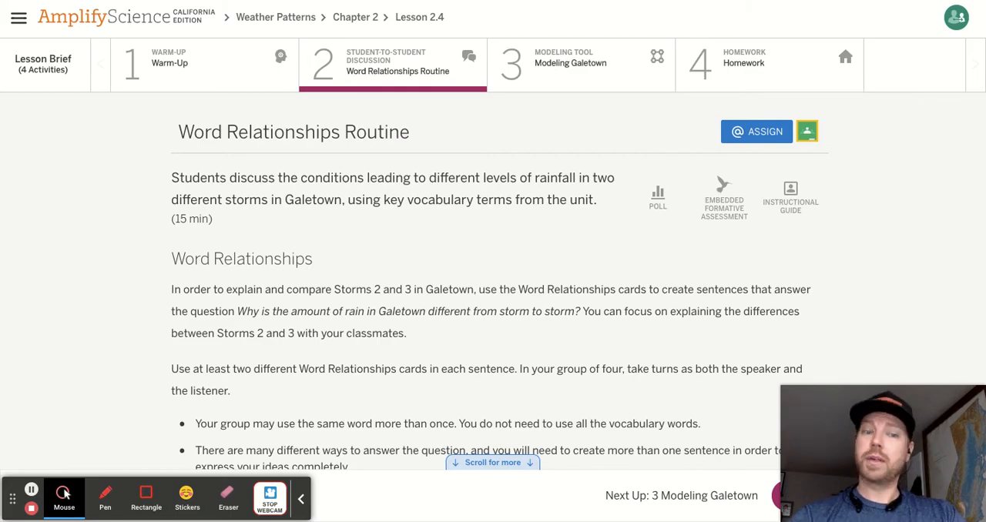
scroll(down, 3)
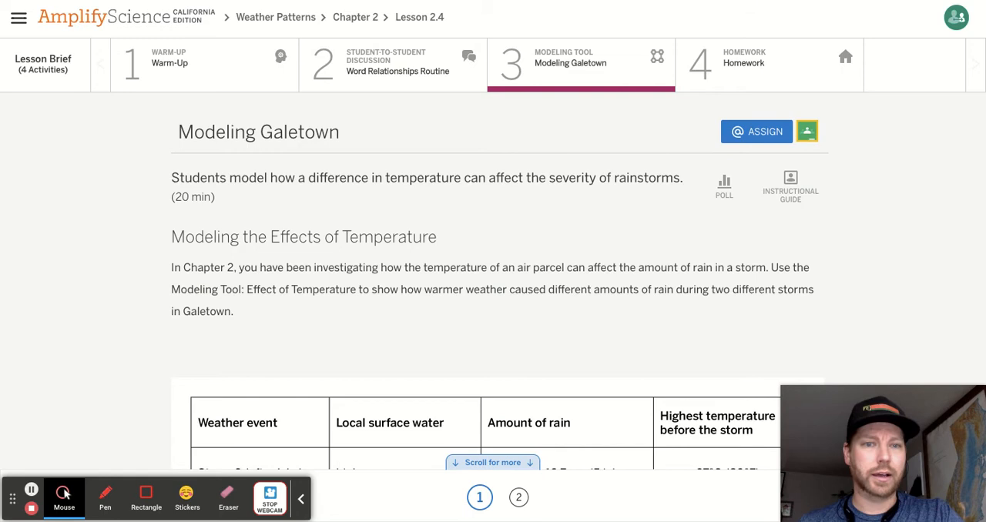
Scroll to the Storms 2 and 3 table and highlight the Goal paragraph.
scroll(down, 3)
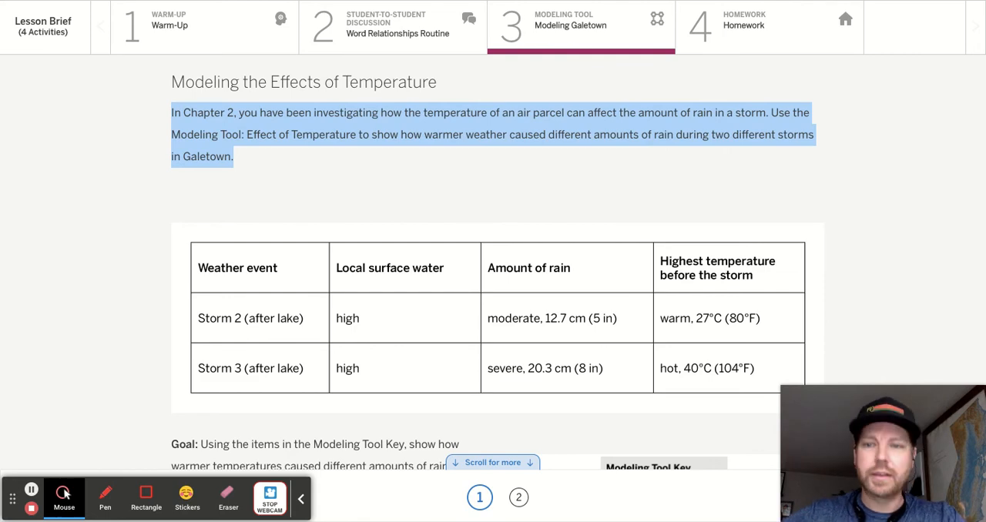
scroll(down, 3)
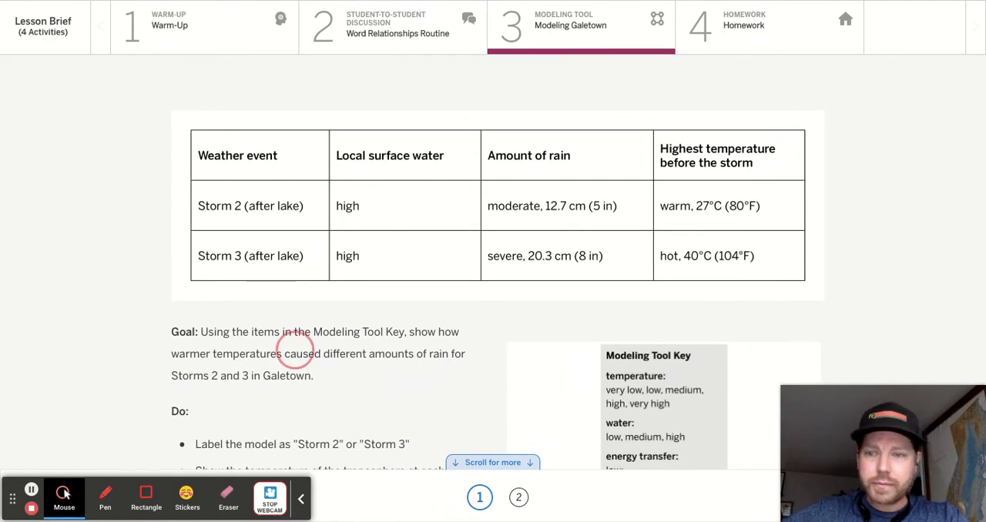
drag(172, 331, 314, 376)
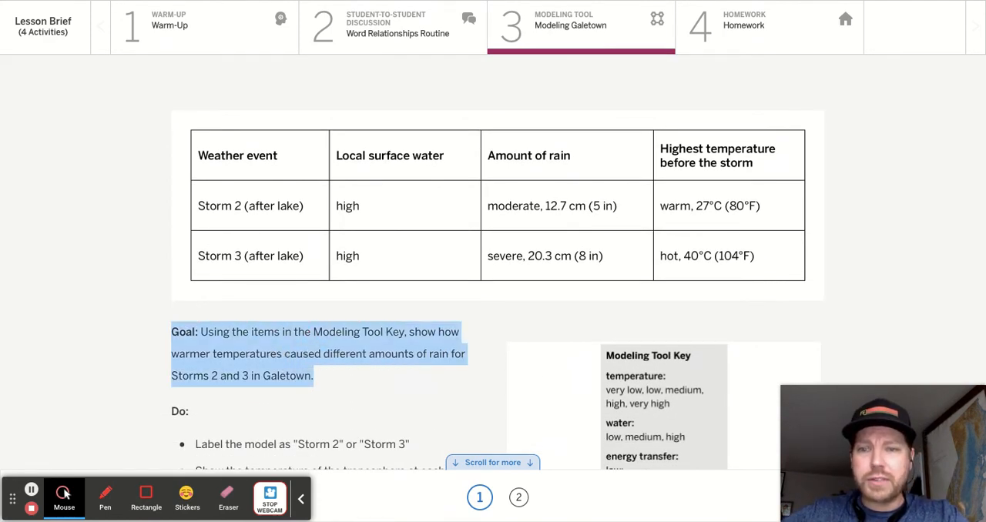